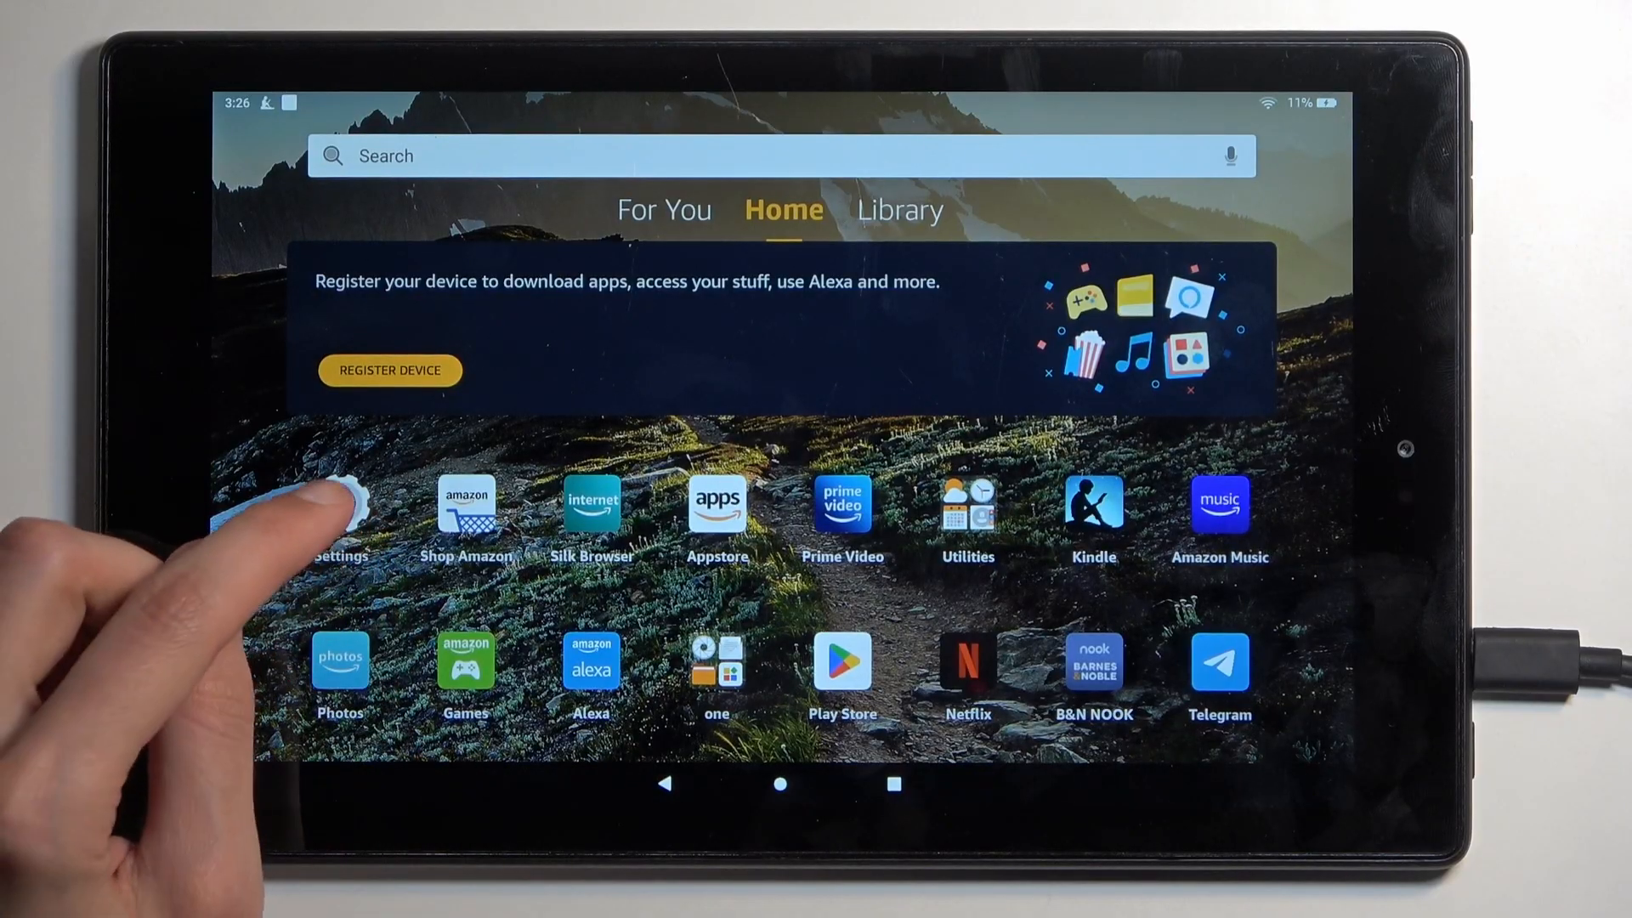
# Step: Launch the Settings app from the Fire OS home screen
pyautogui.click(340, 503)
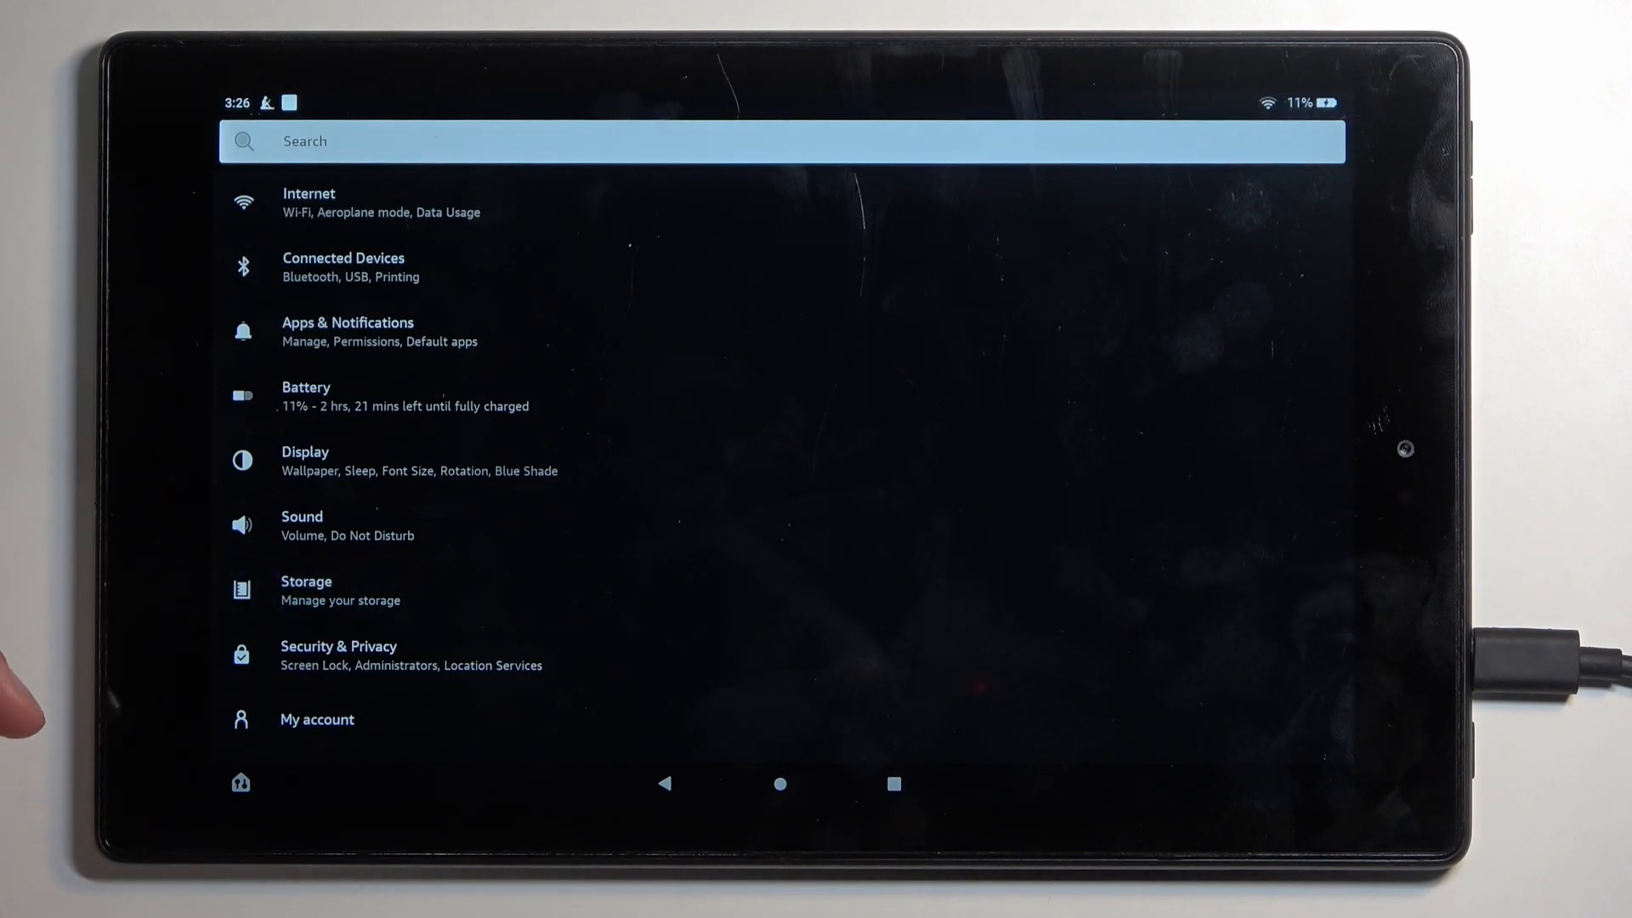
# Step: Go to Storage and view the SD card breakdown (228 MB used, 31.43 GB free)
pyautogui.click(306, 590)
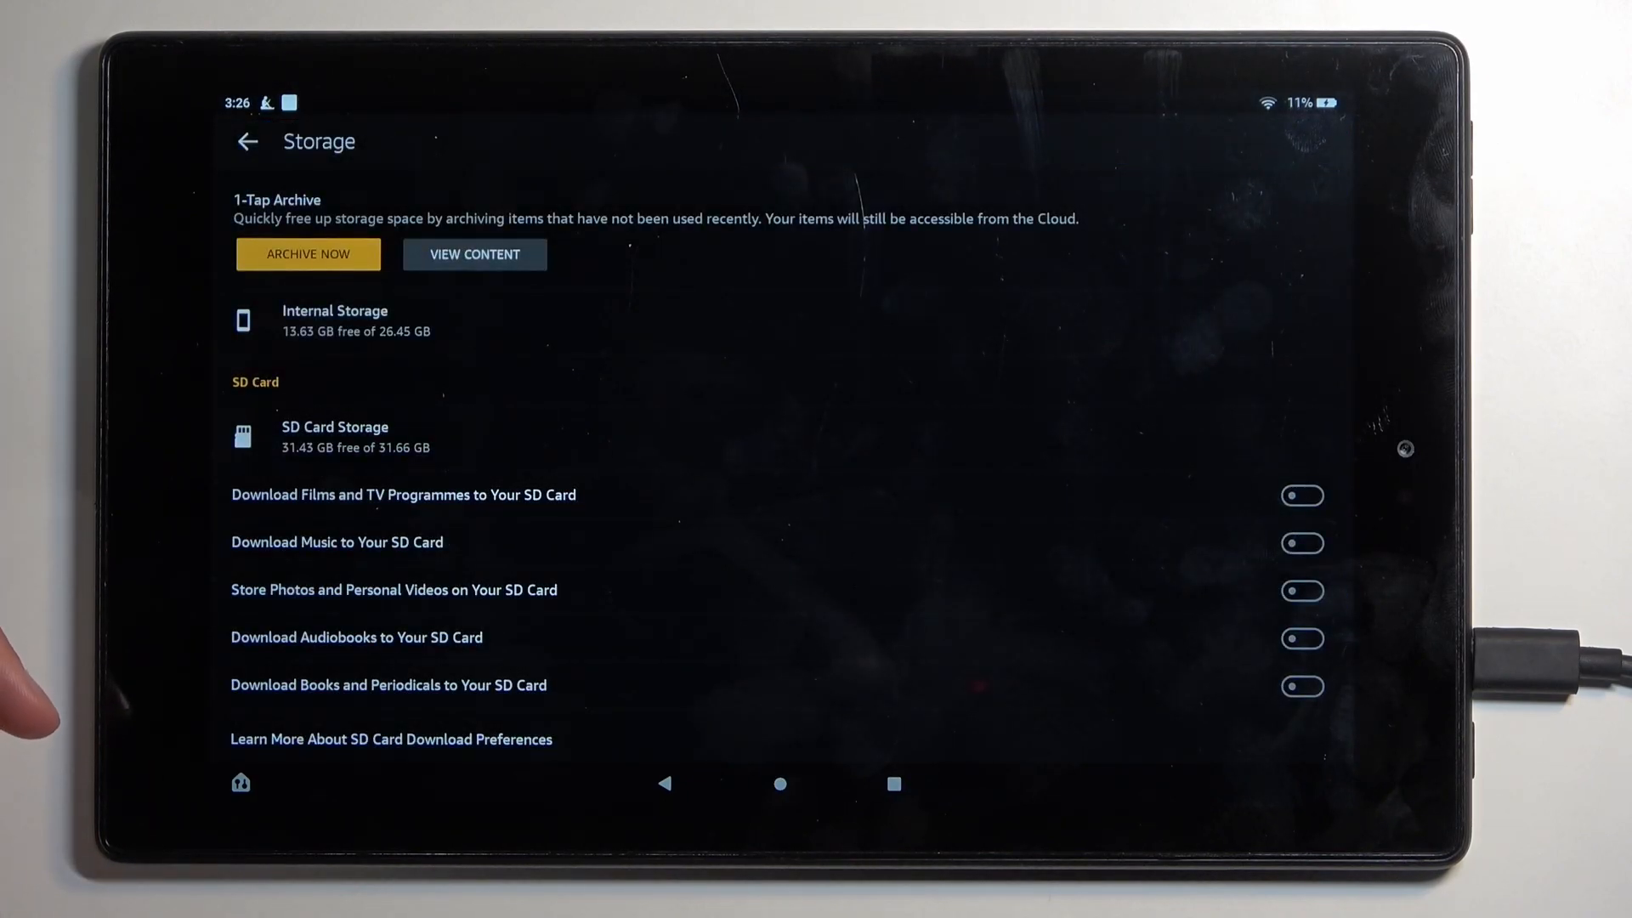
pyautogui.click(335, 437)
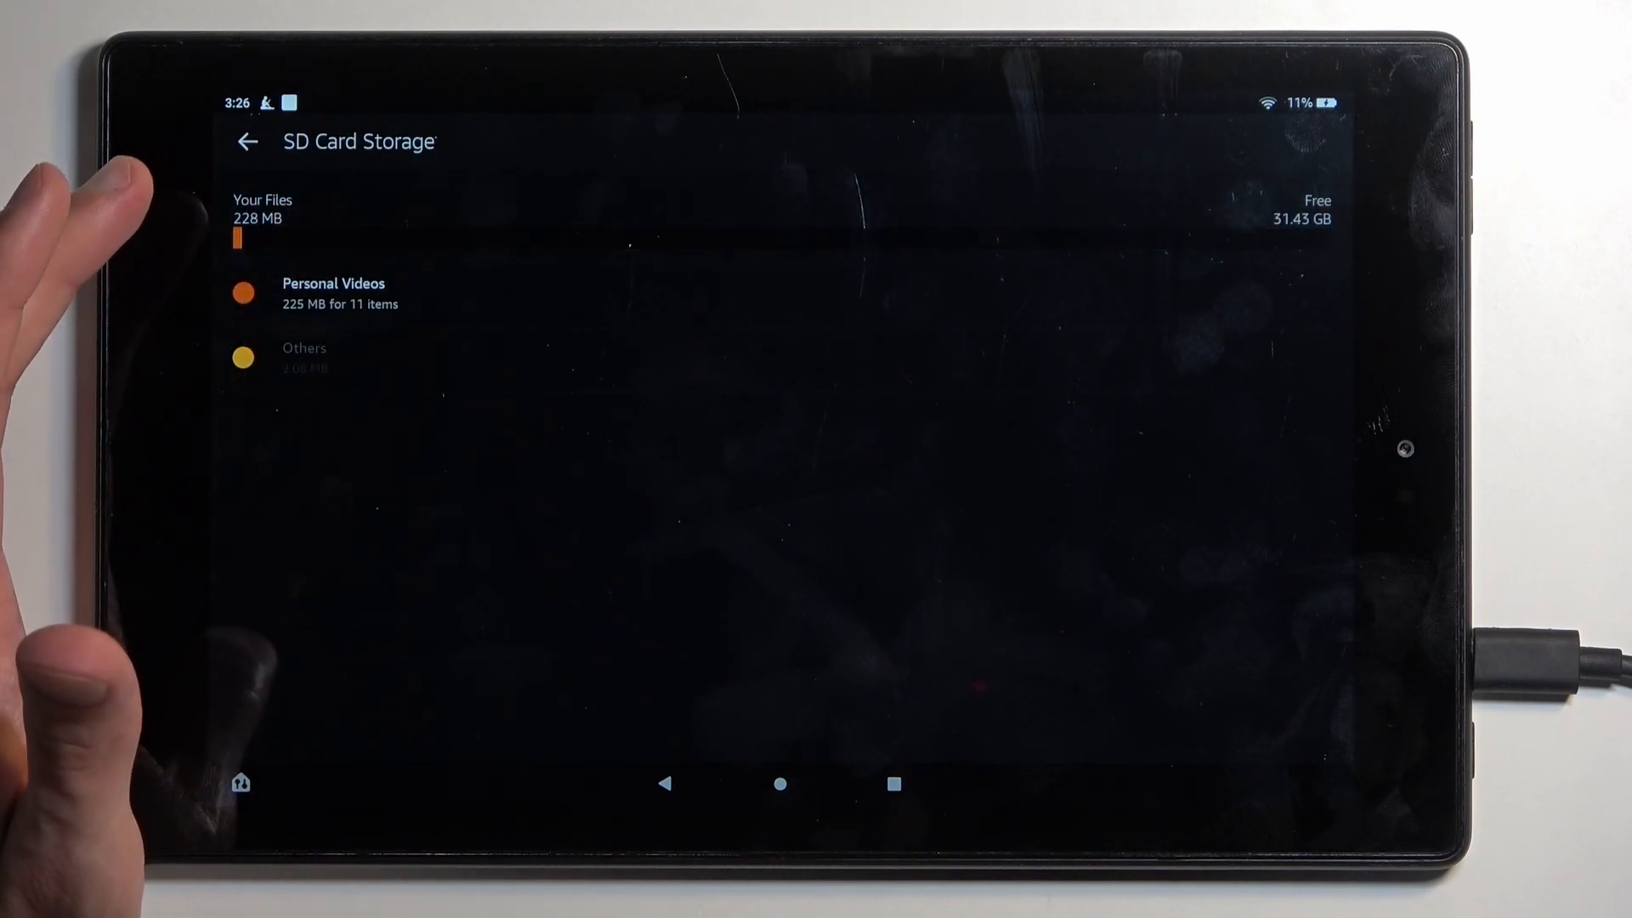
# Step: Return to the Storage page and reveal the SD card format and safely-remove options
pyautogui.click(247, 141)
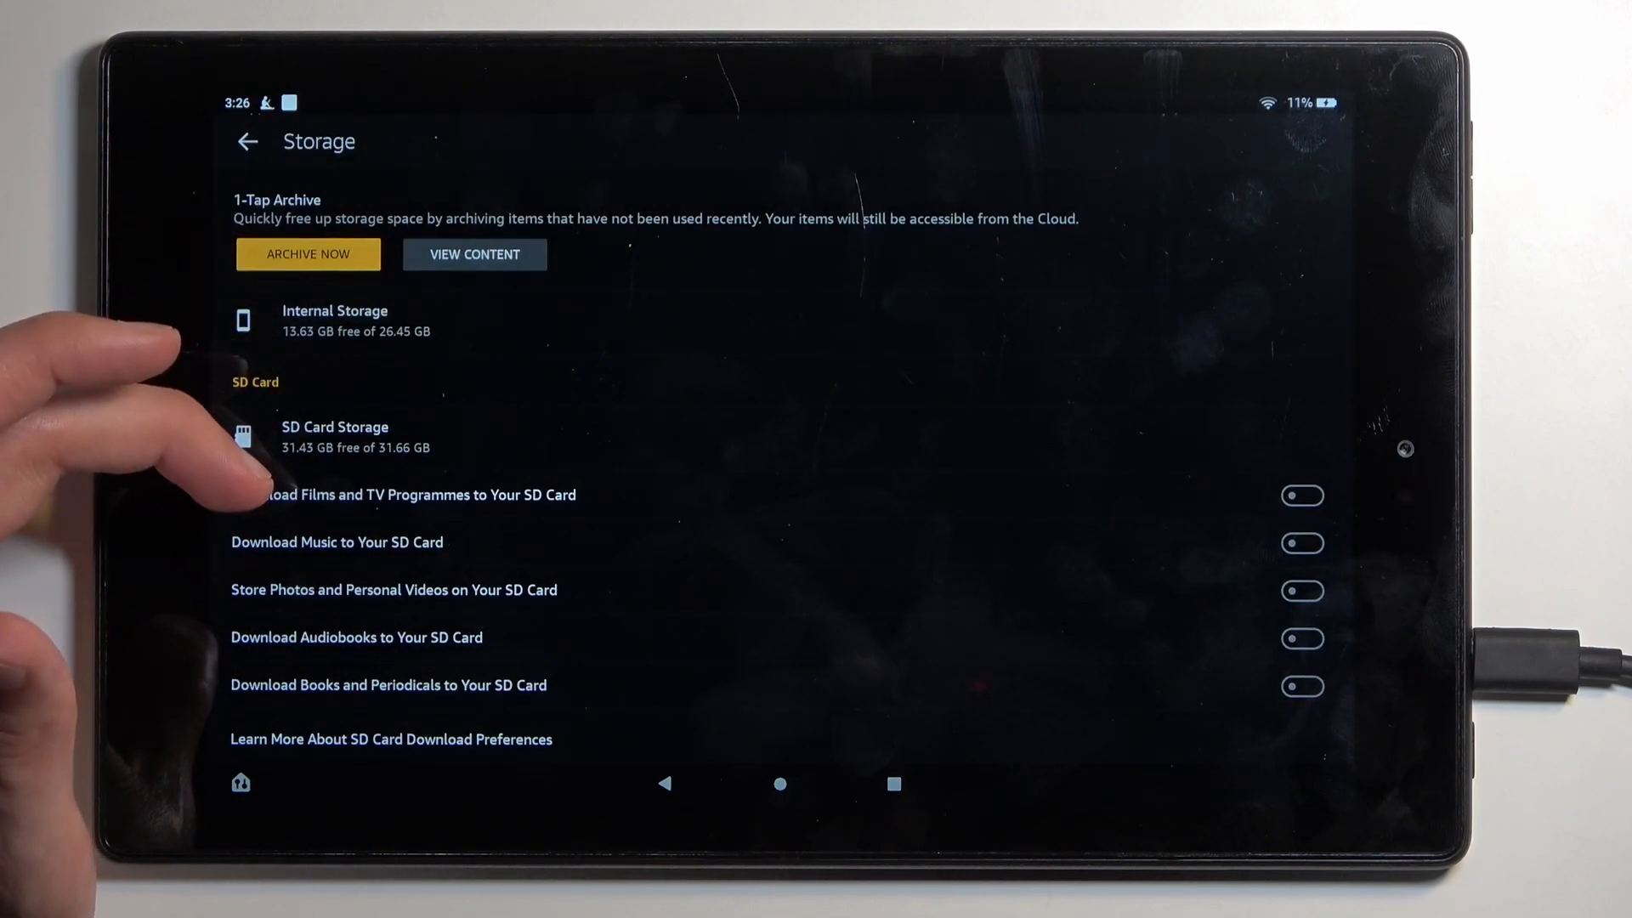
pyautogui.scroll(-3)
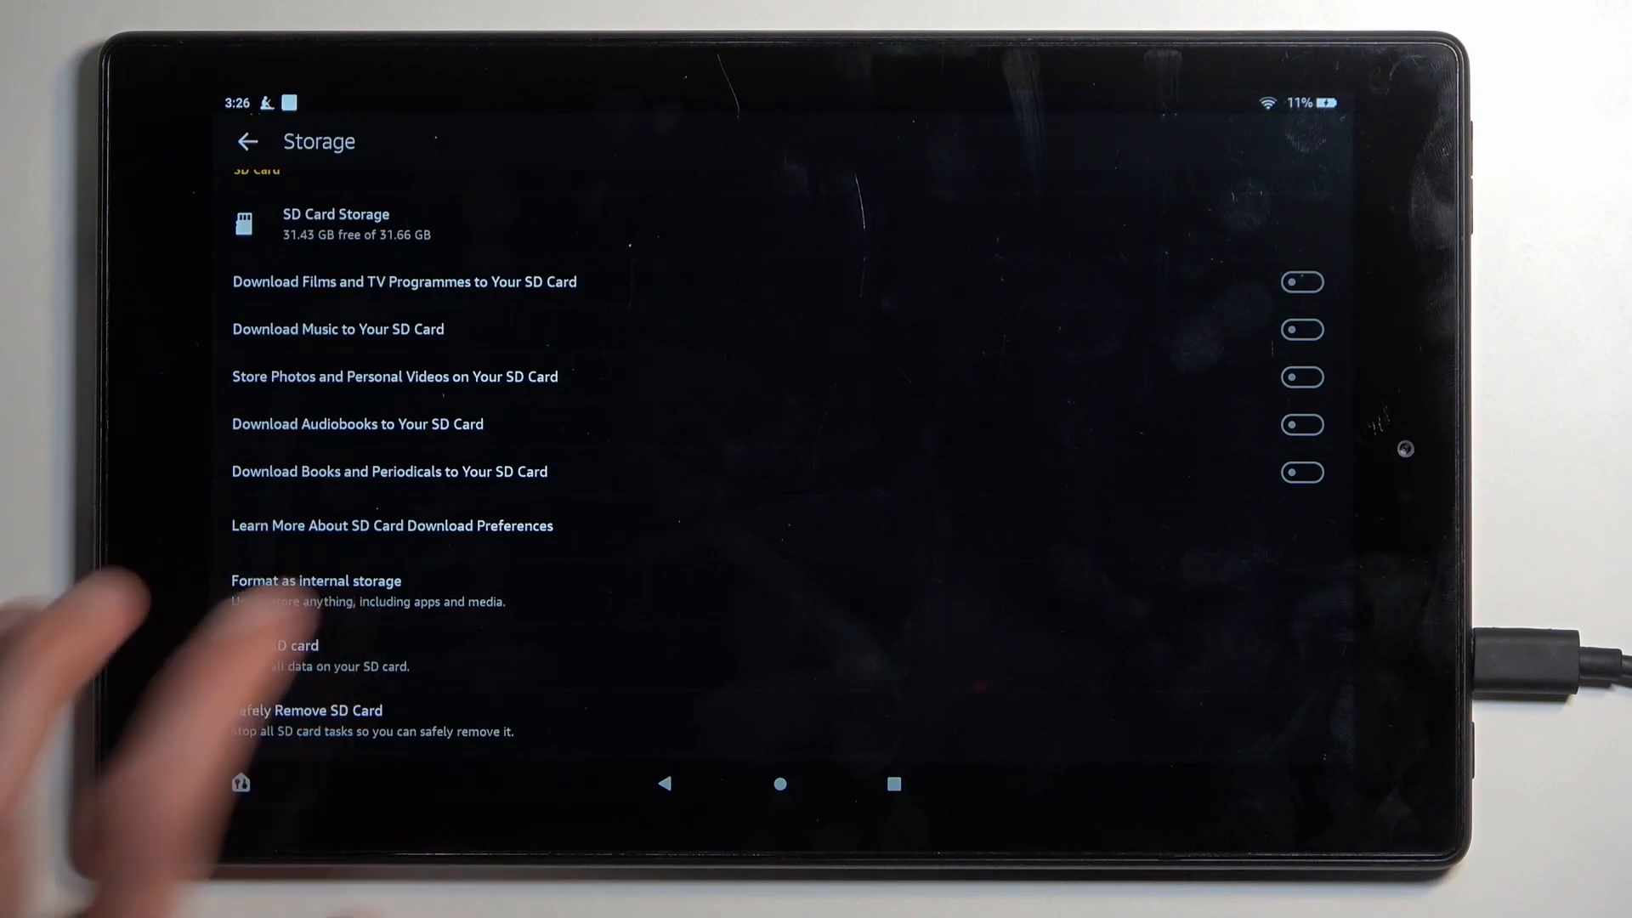
# Step: Erase the SD card and confirm, starting the format (about 2% done)
pyautogui.click(275, 646)
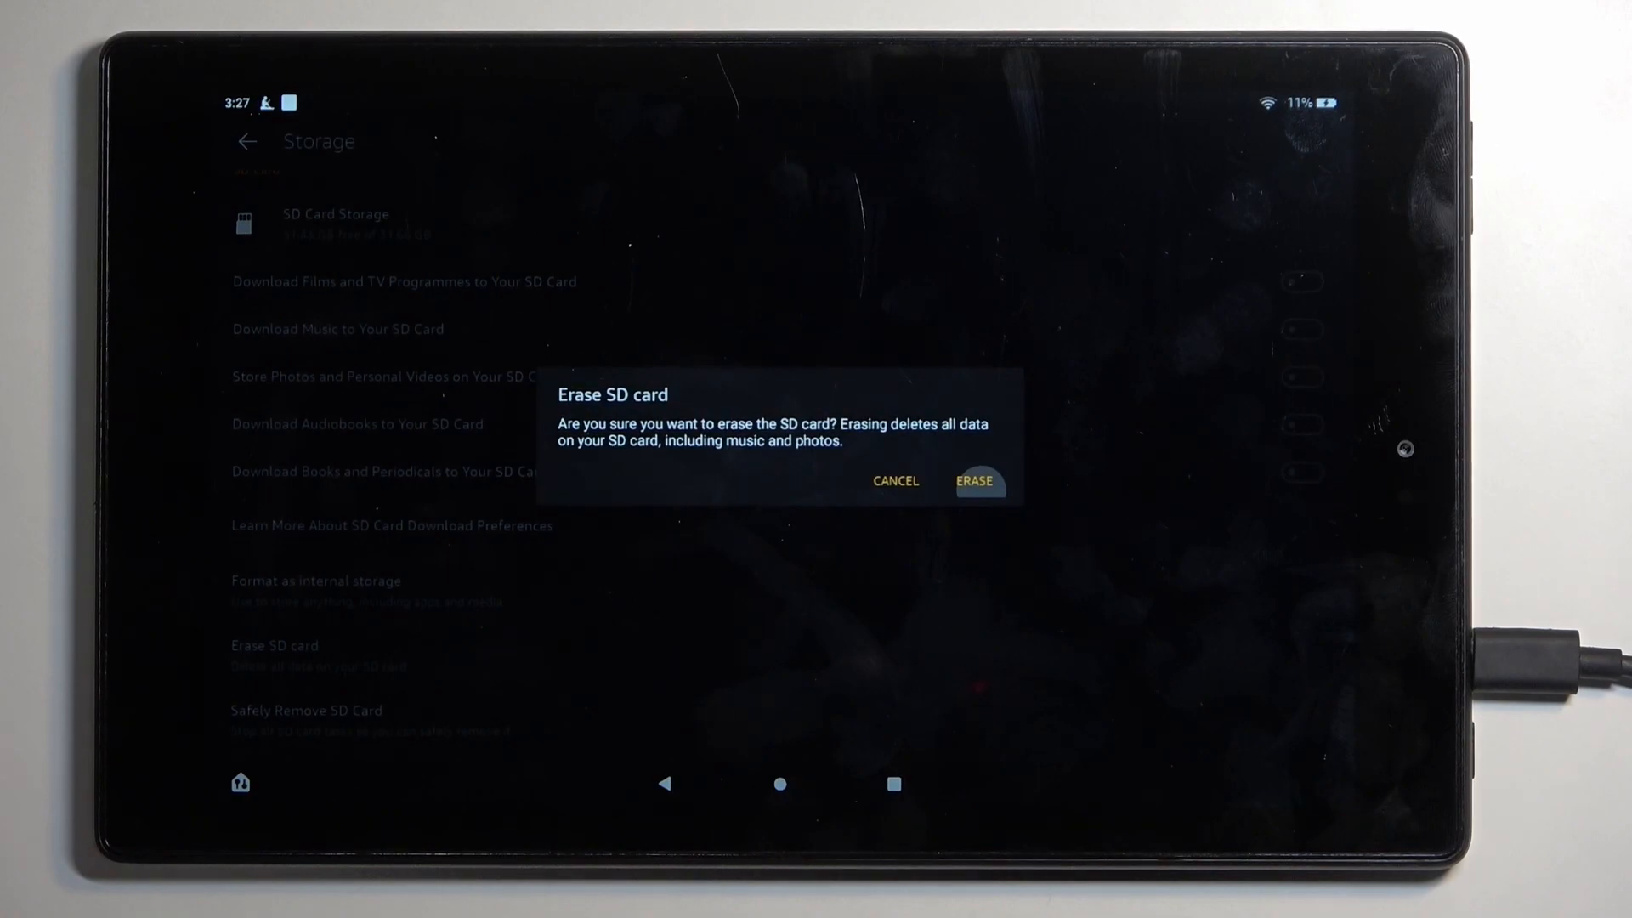
pyautogui.click(974, 481)
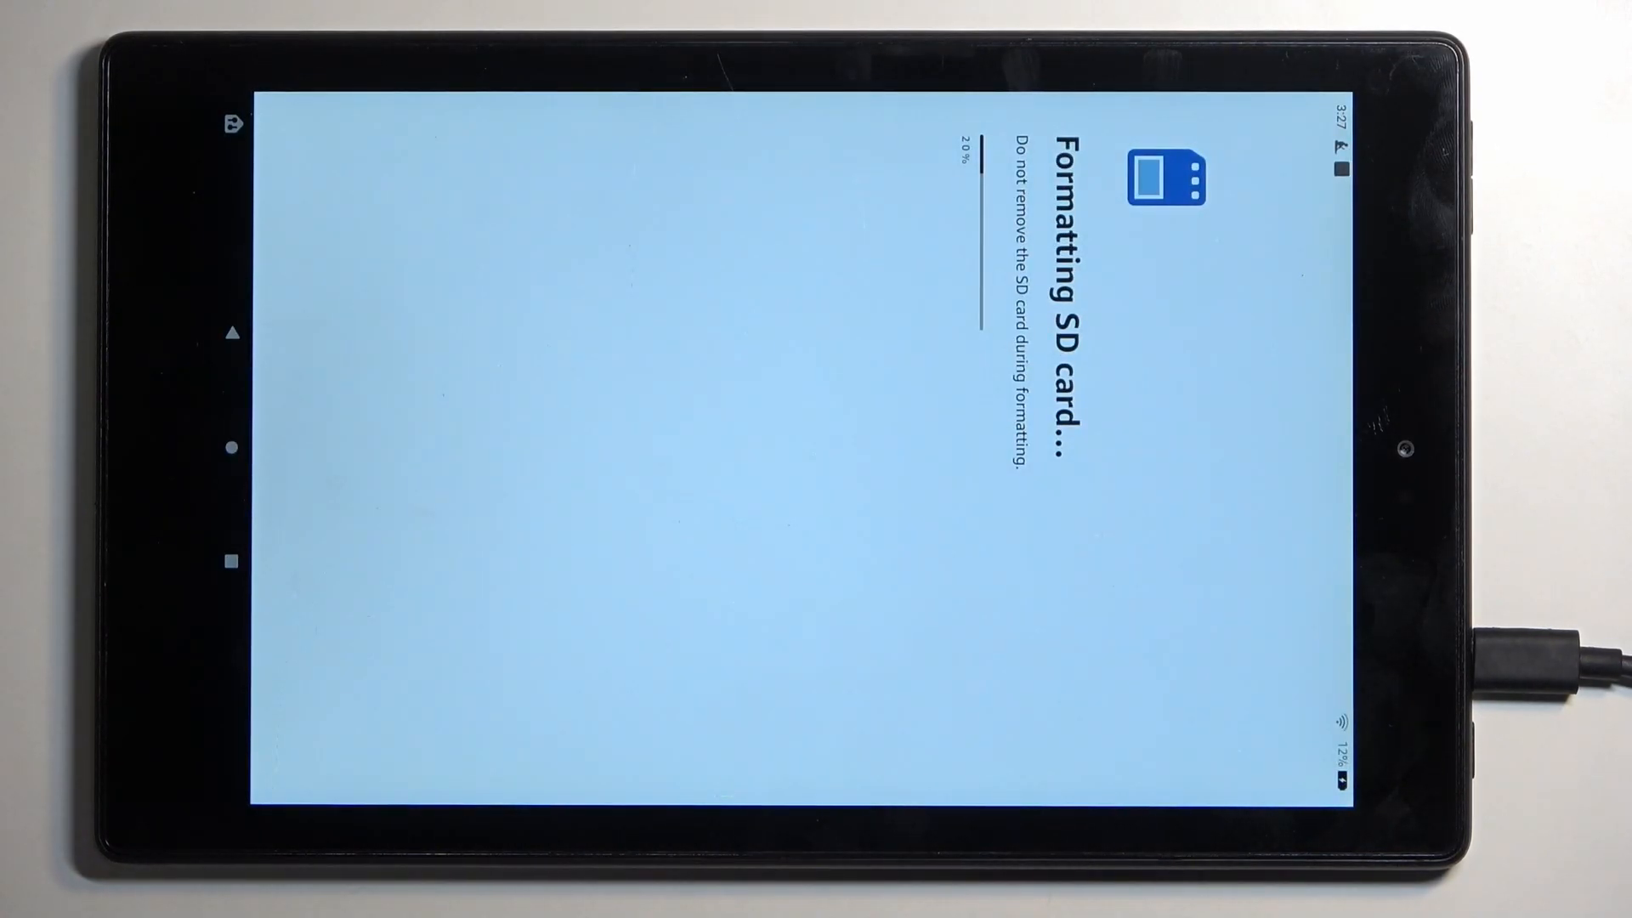